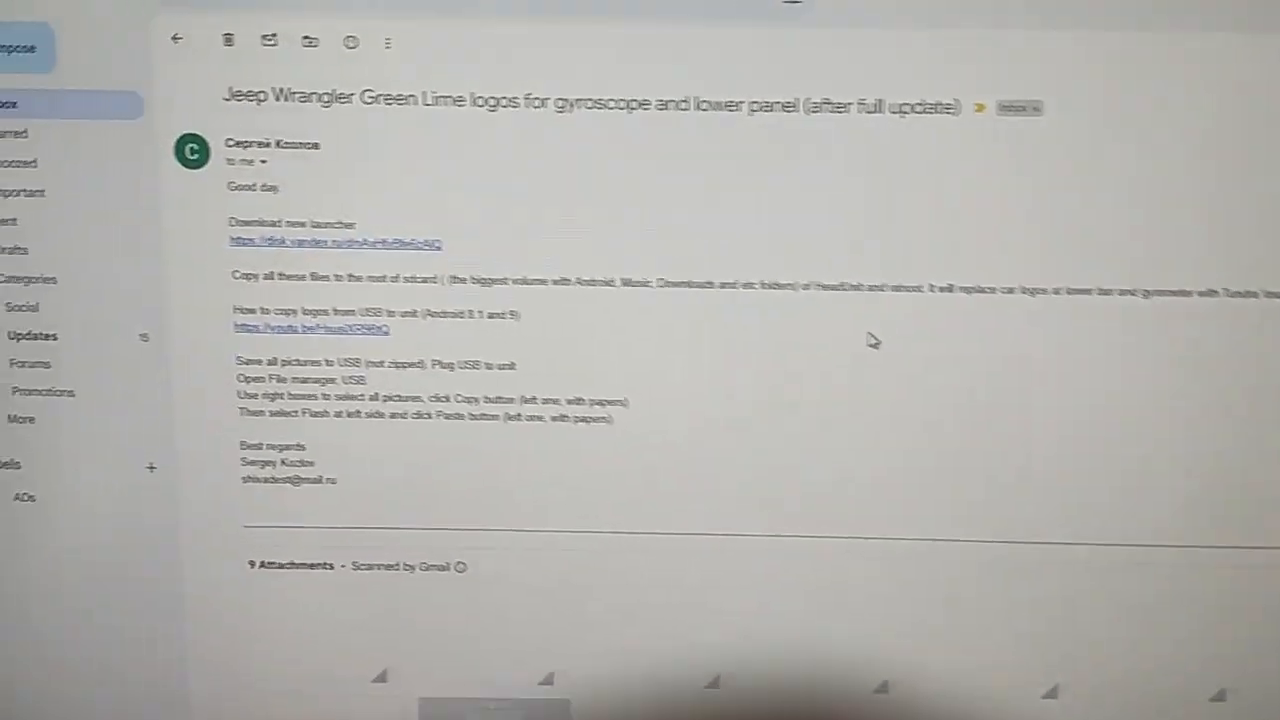
Delete the priv-app folder from the TESLA (E:) drive, confirming with Да.
{"action": "scroll", "scroll_direction": "down", "scroll_amount": 3}
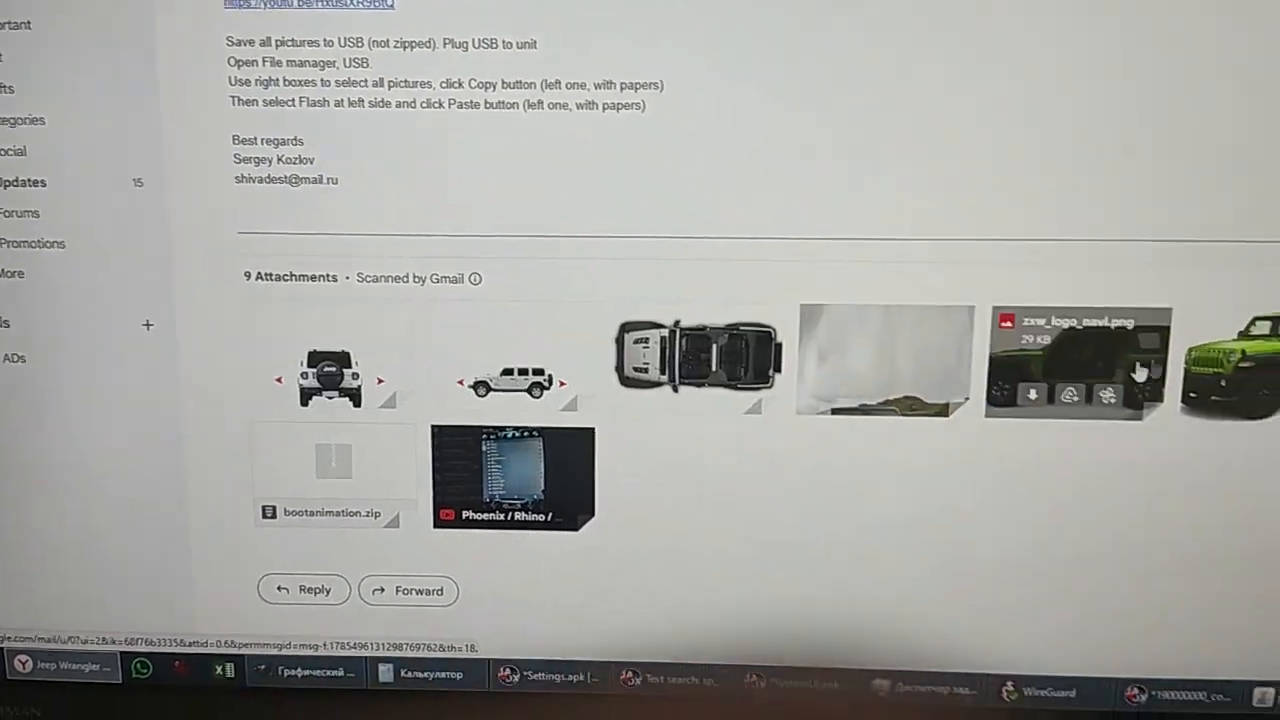
{"action": "scroll", "scroll_direction": "down", "scroll_amount": 3}
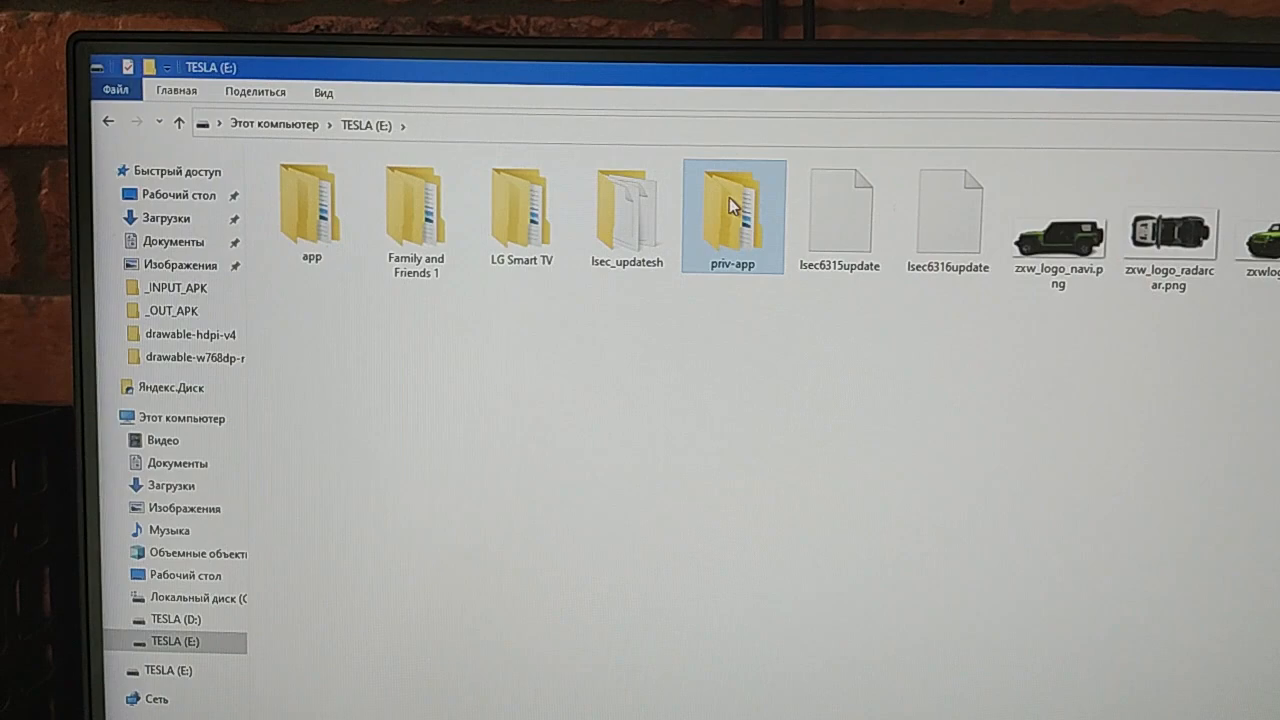
{"action": "right_click", "coordinate": [732, 204]}
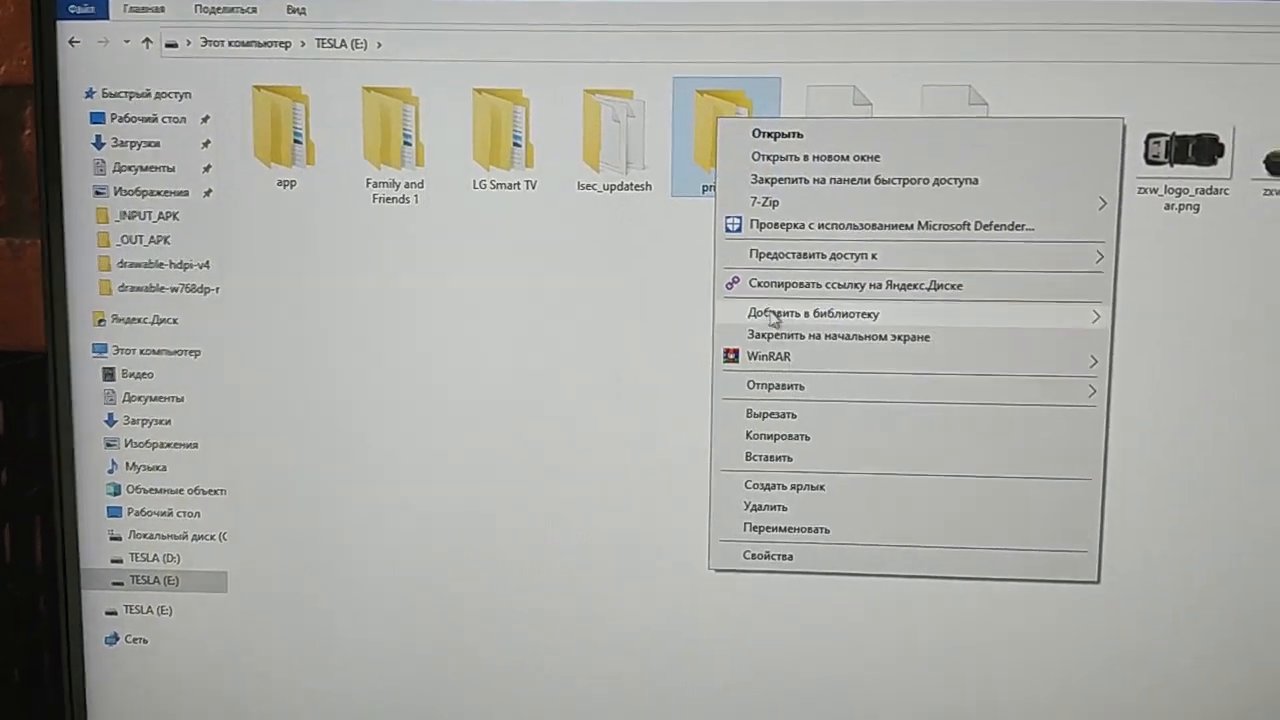
{"action": "left_click", "coordinate": [764, 506]}
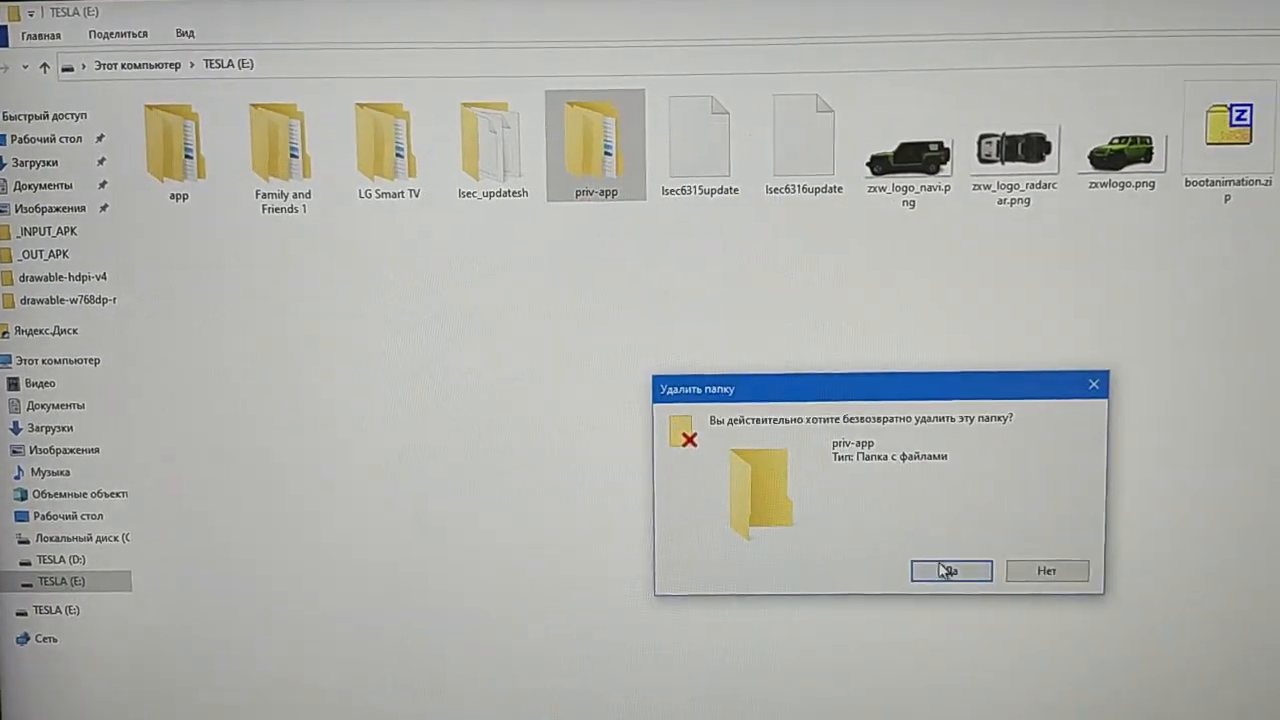
{"action": "left_click", "coordinate": [948, 570]}
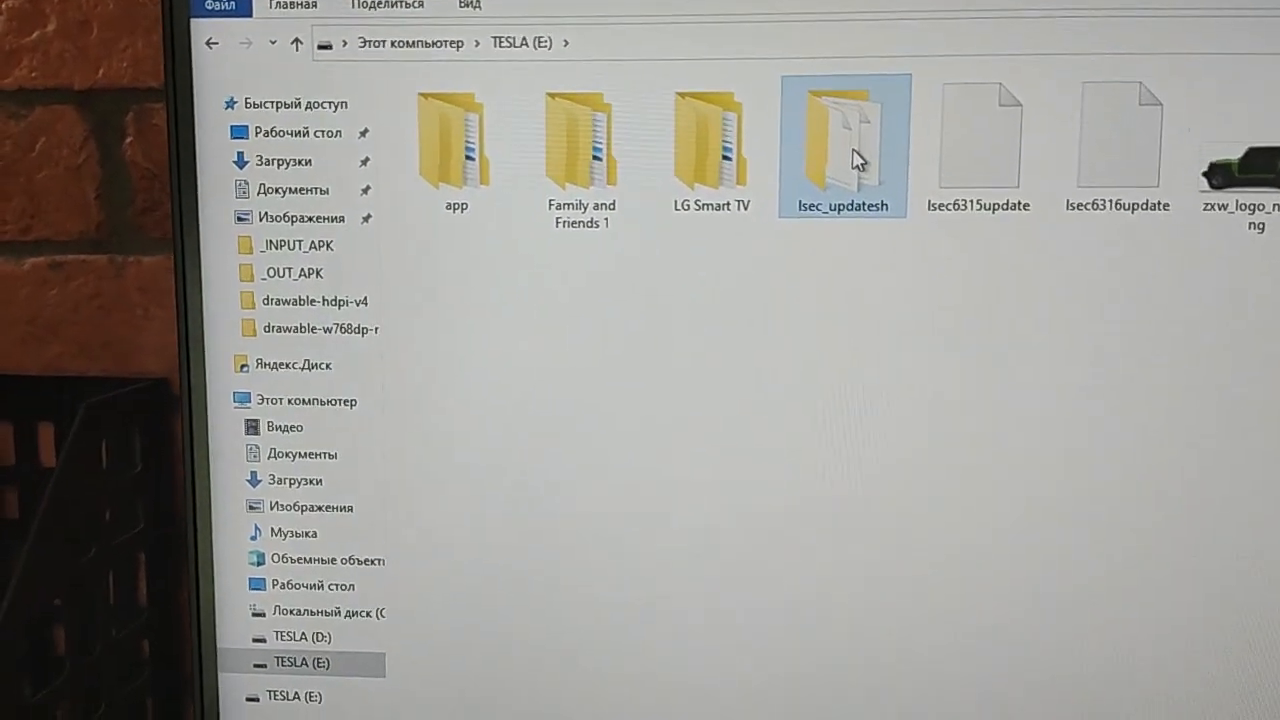
Delete the lsec_updatesh and app folders from the drive, leaving the logo files.
{"action": "right_click", "coordinate": [844, 140]}
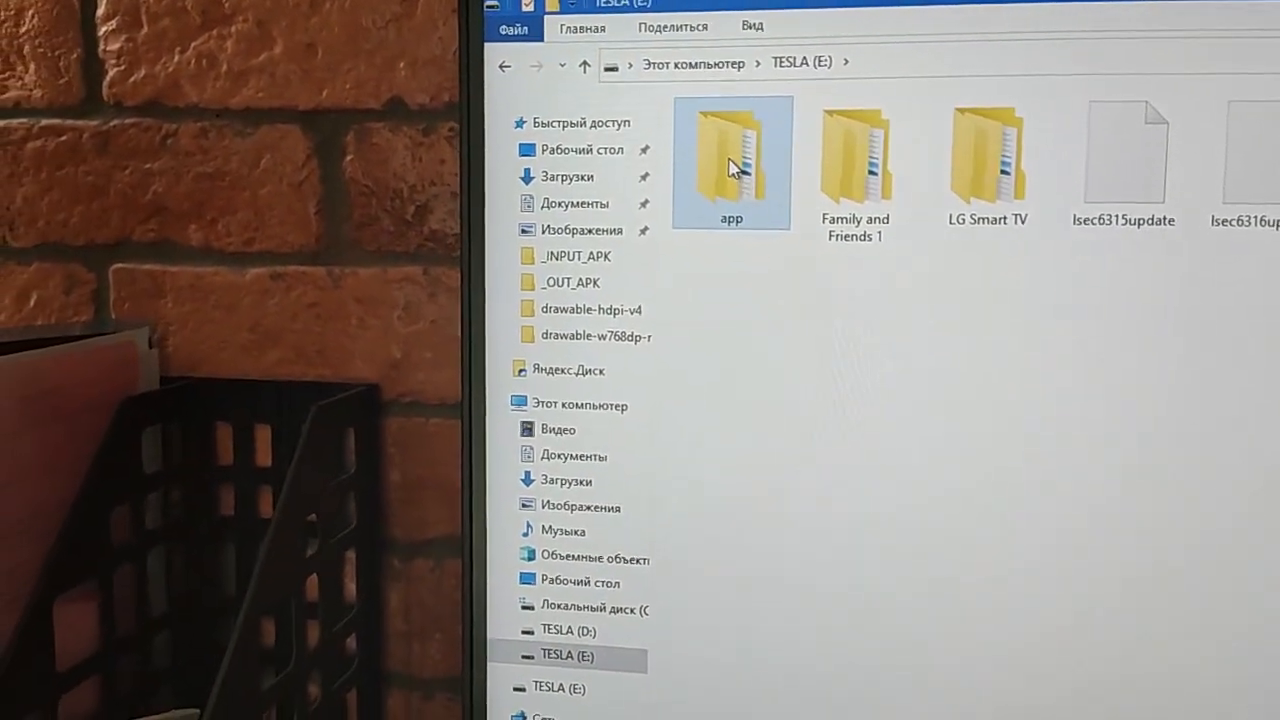
{"action": "right_click", "coordinate": [732, 164]}
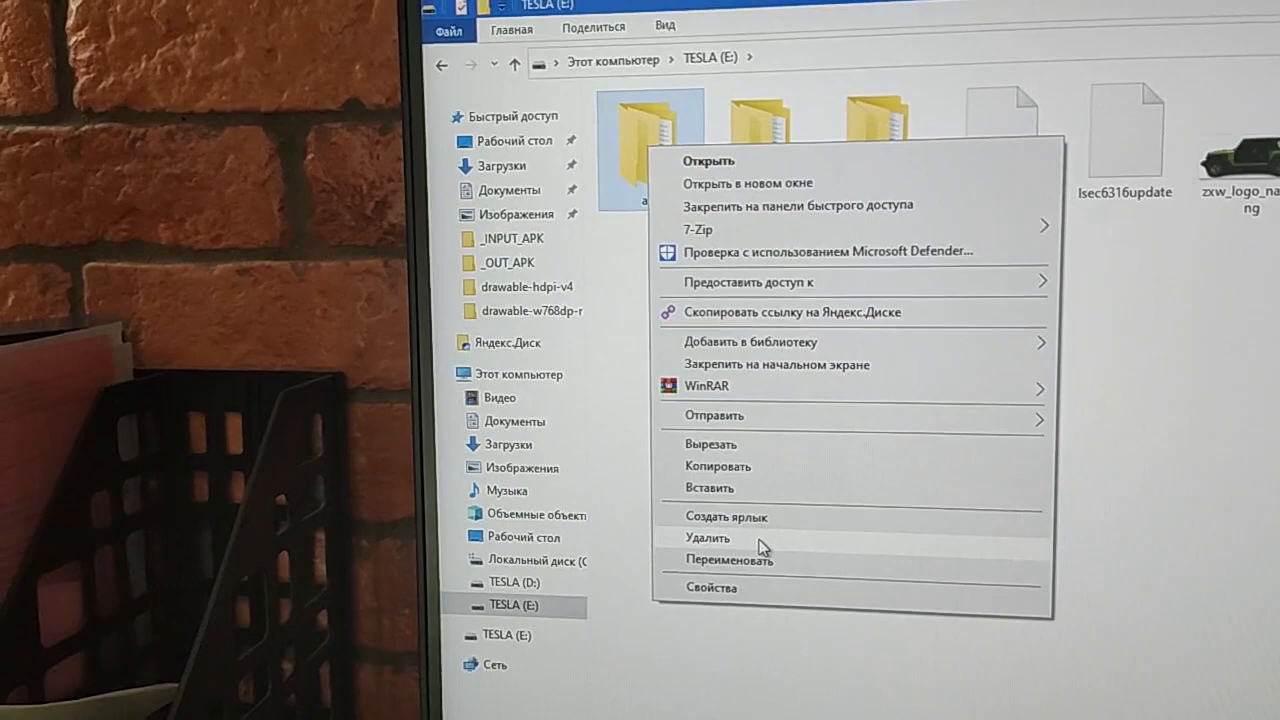
{"action": "left_click", "coordinate": [708, 536]}
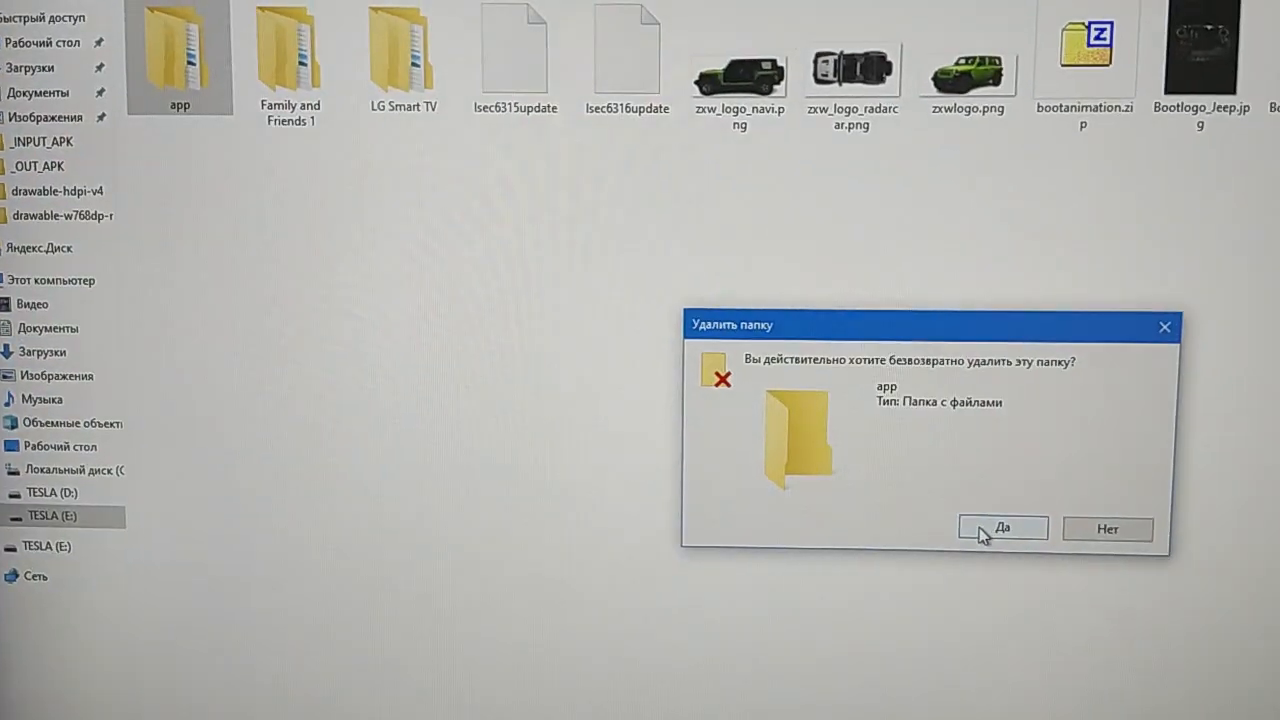
{"action": "left_click", "coordinate": [1004, 528]}
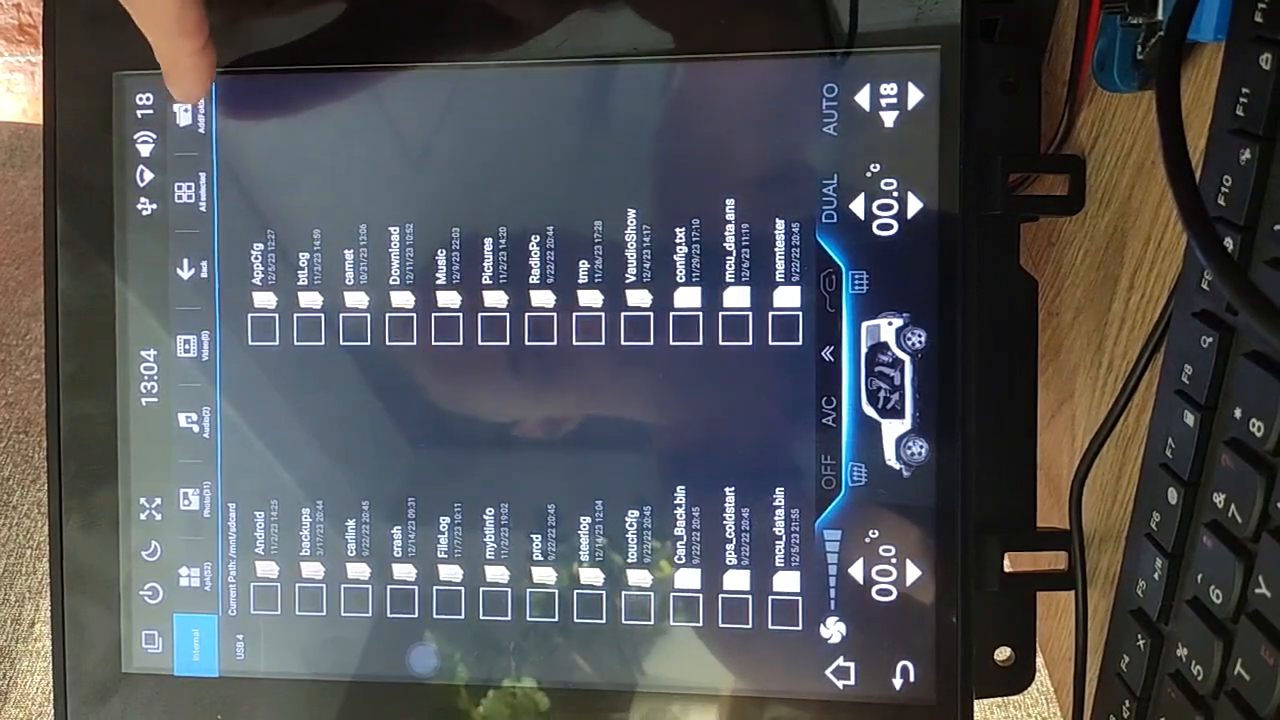
Create a new folder named logos in the head unit's storage.
{"action": "left_click", "coordinate": [184, 100]}
{"action": "type", "text": "logos"}
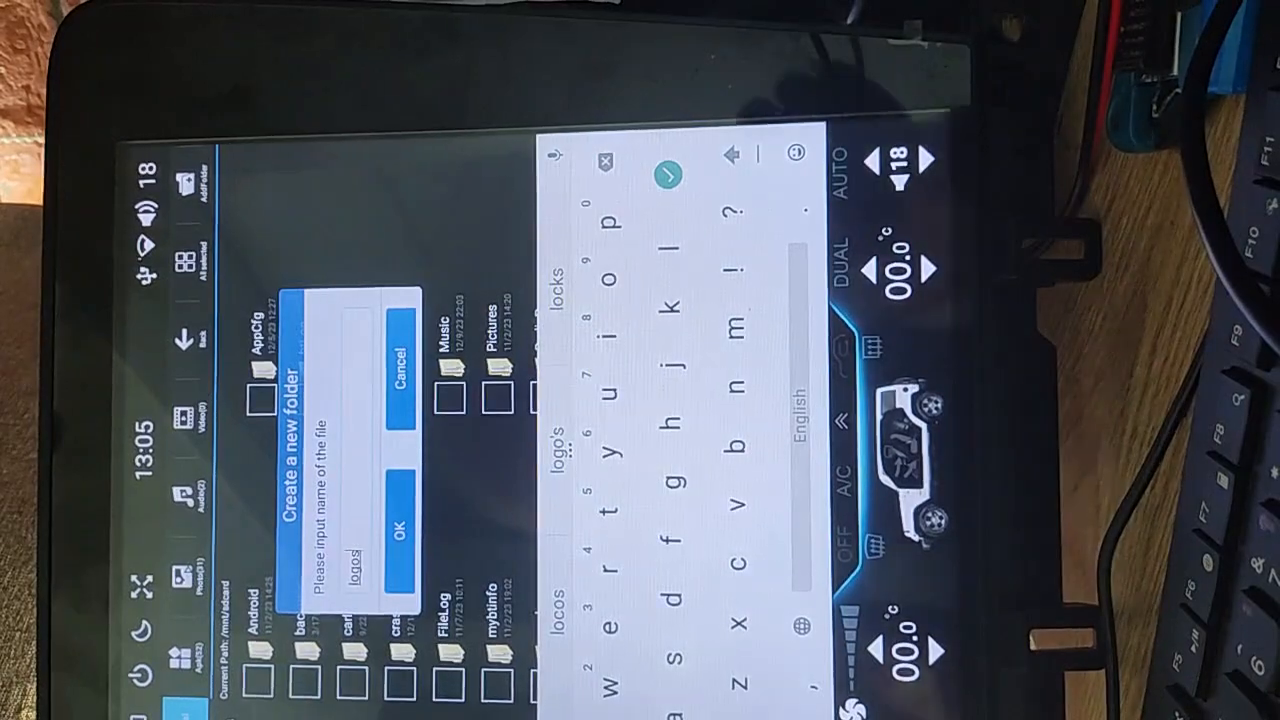
{"action": "left_click", "coordinate": [404, 524]}
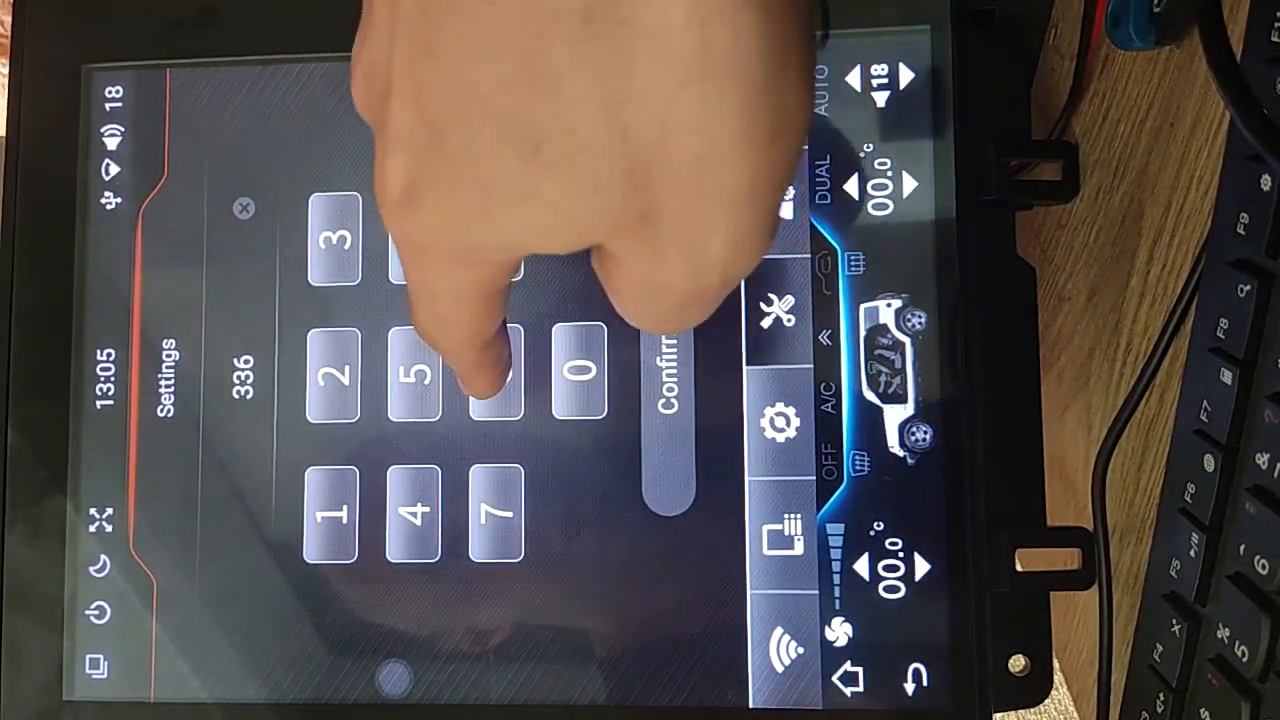
Enter the factory settings access code digit on the keypad.
{"action": "left_click", "coordinate": [678, 376]}
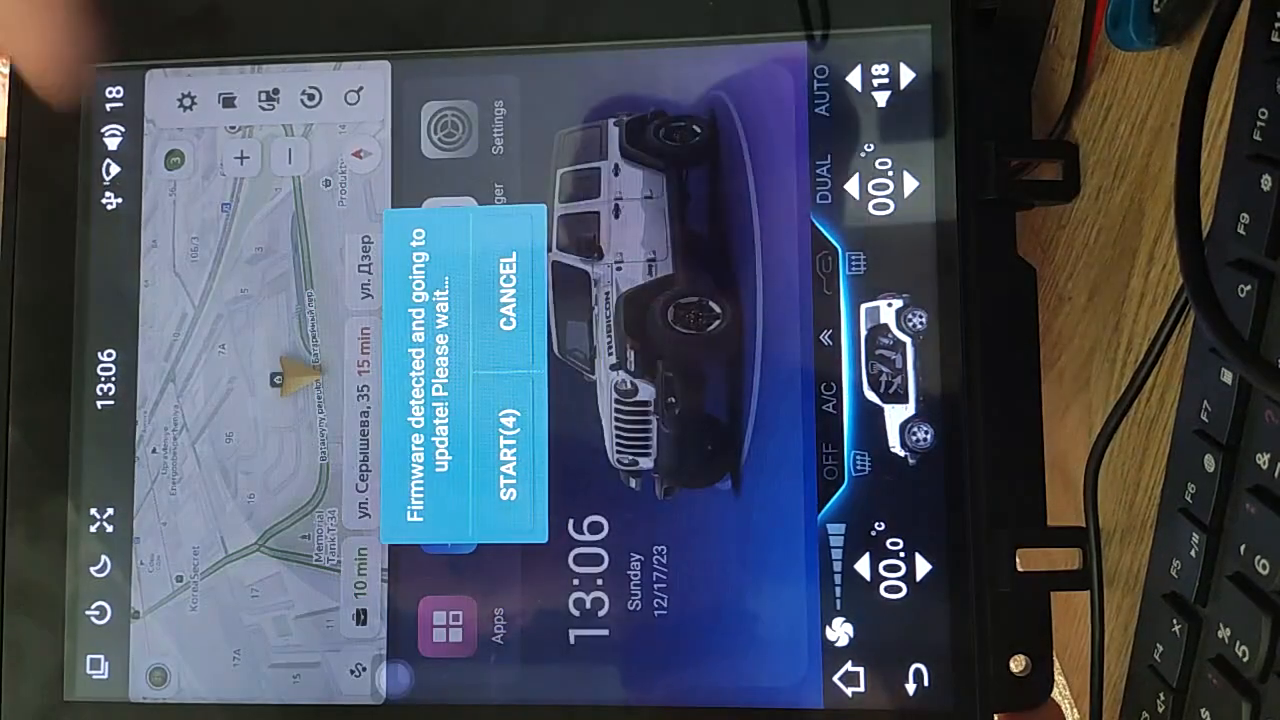
Start the detected firmware update so the head unit restarts.
{"action": "left_click", "coordinate": [520, 460]}
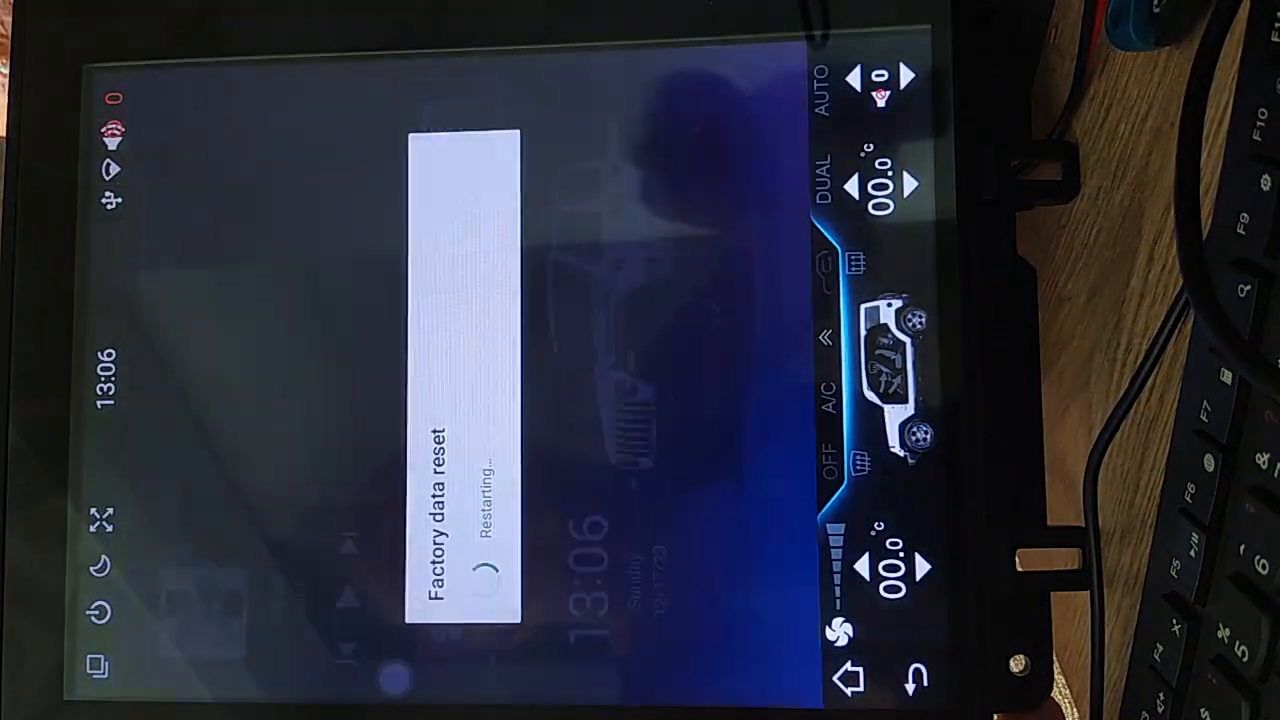